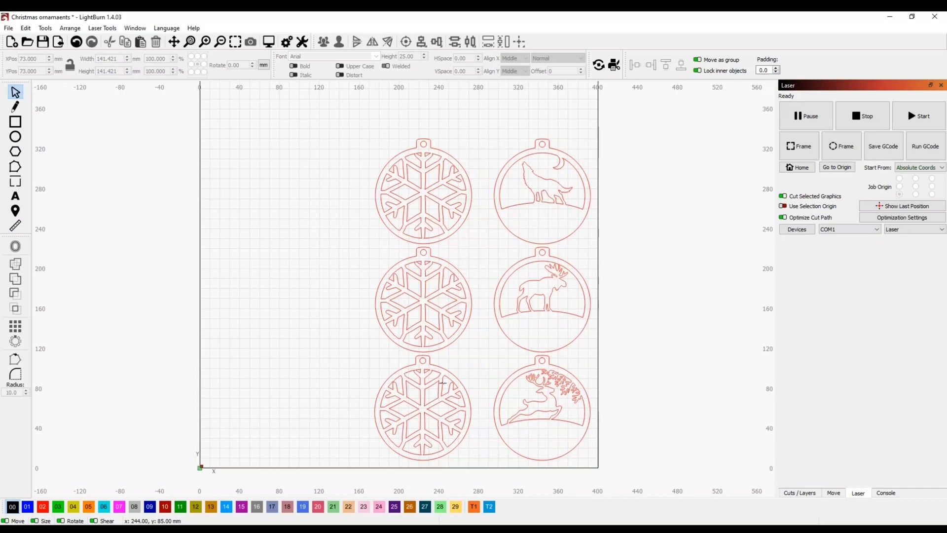
pyautogui.moveTo(415, 344)
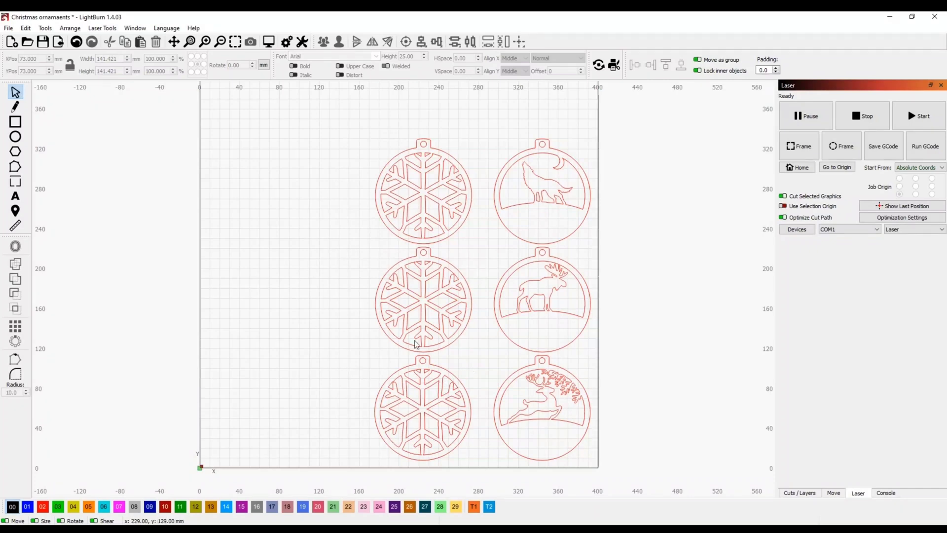
pyautogui.moveTo(489, 247)
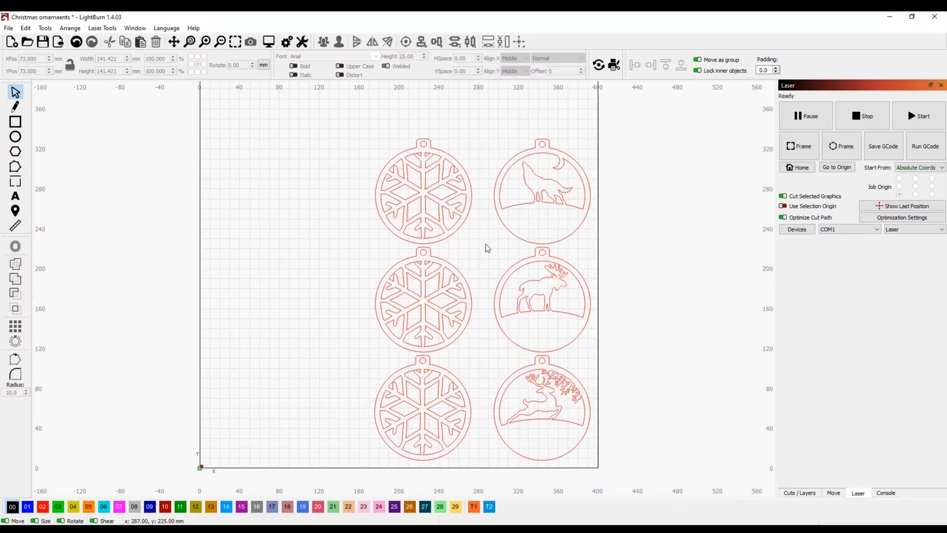
pyautogui.moveTo(532, 283)
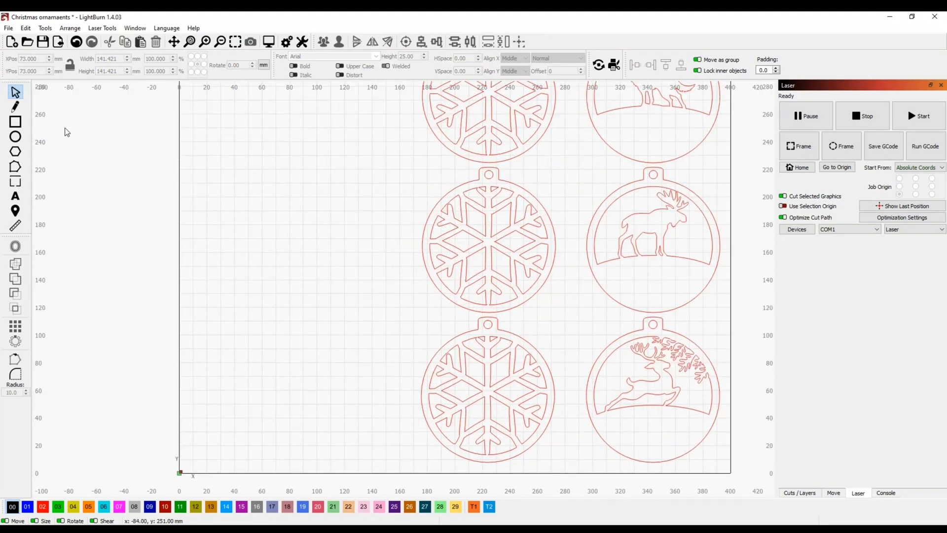
# Draw a 100×100 mm square on the blue layer and rotate it 45° into a diamond.
pyautogui.click(15, 121)
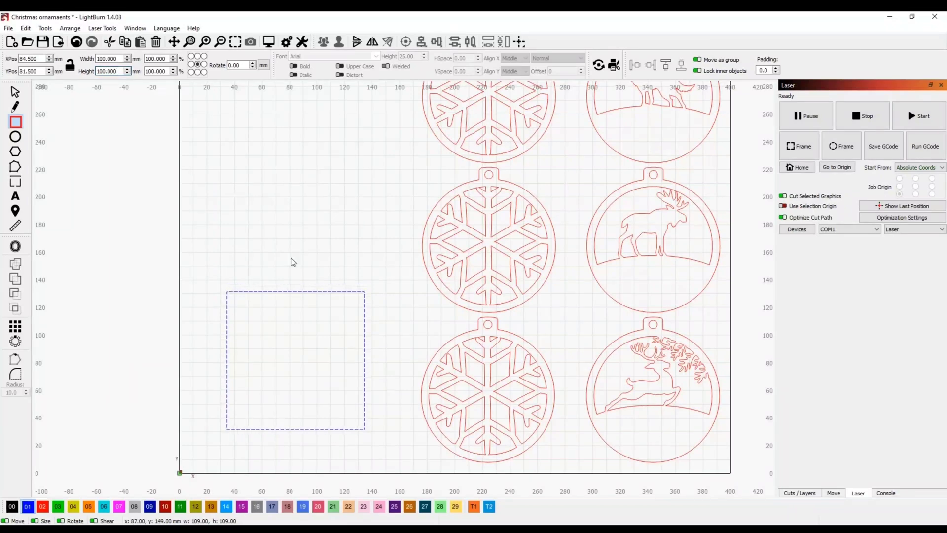
pyautogui.click(295, 359)
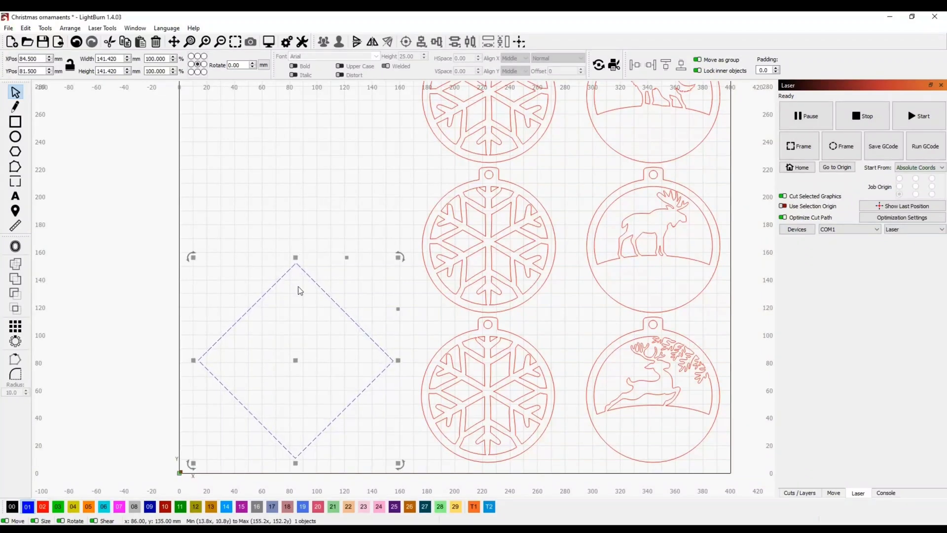
pyautogui.click(727, 322)
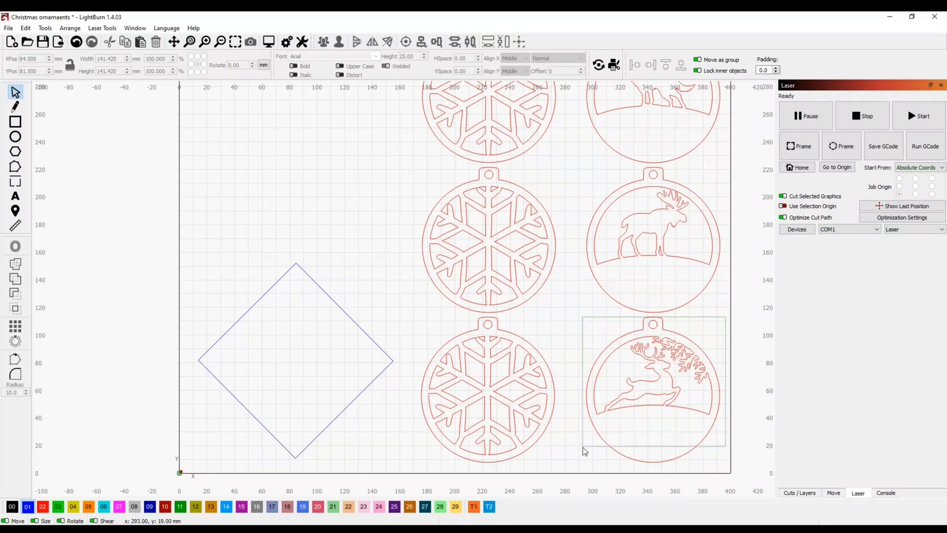
# Move the leaping-reindeer ornament so it sits centred within the diamond outline.
pyautogui.click(654, 391)
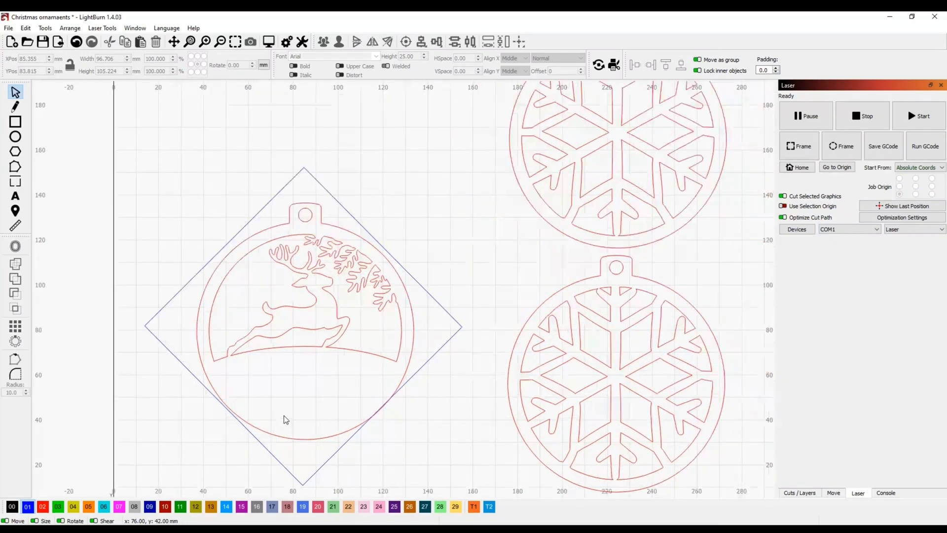
pyautogui.click(305, 302)
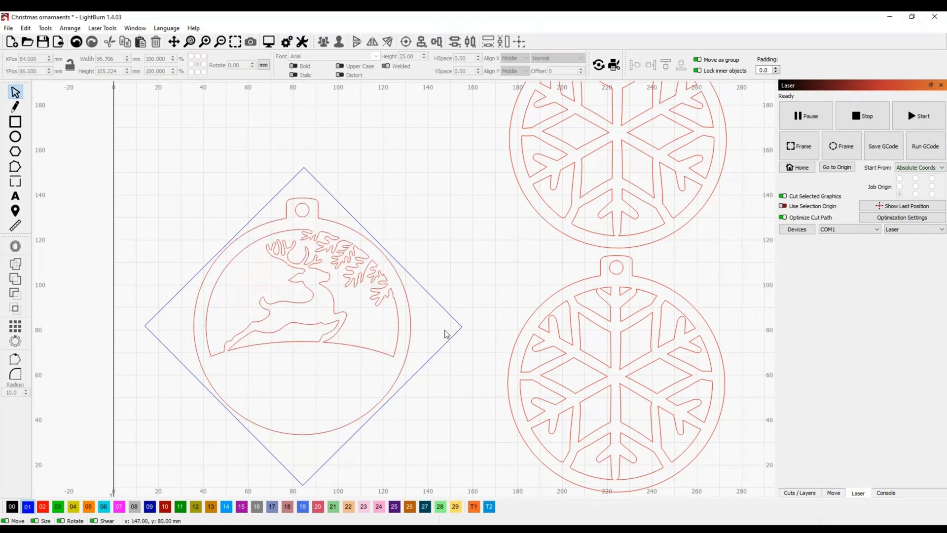
pyautogui.moveTo(385, 251)
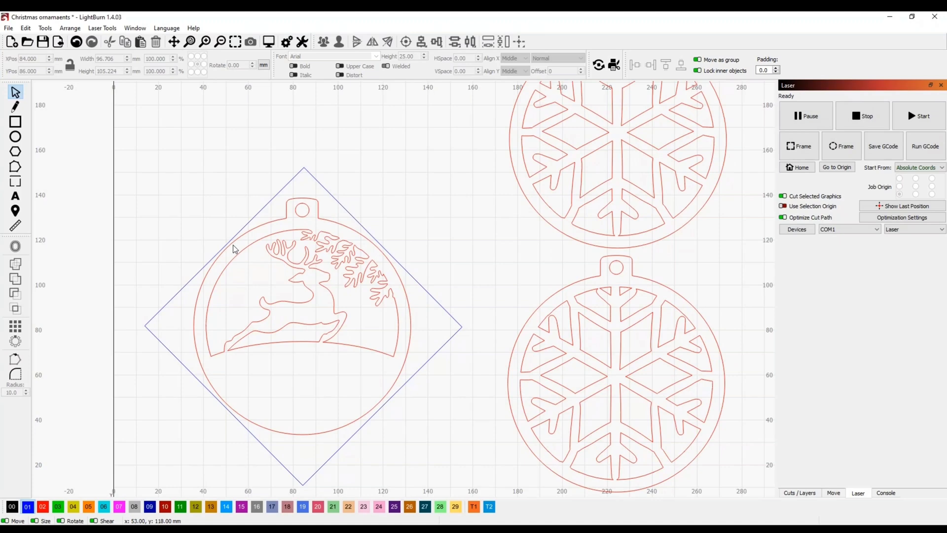
pyautogui.moveTo(287, 426)
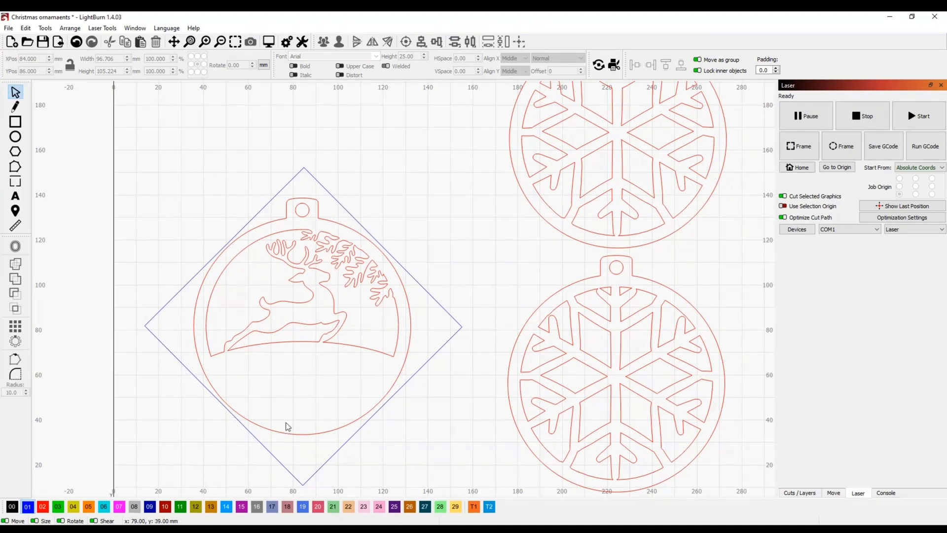
pyautogui.moveTo(424, 361)
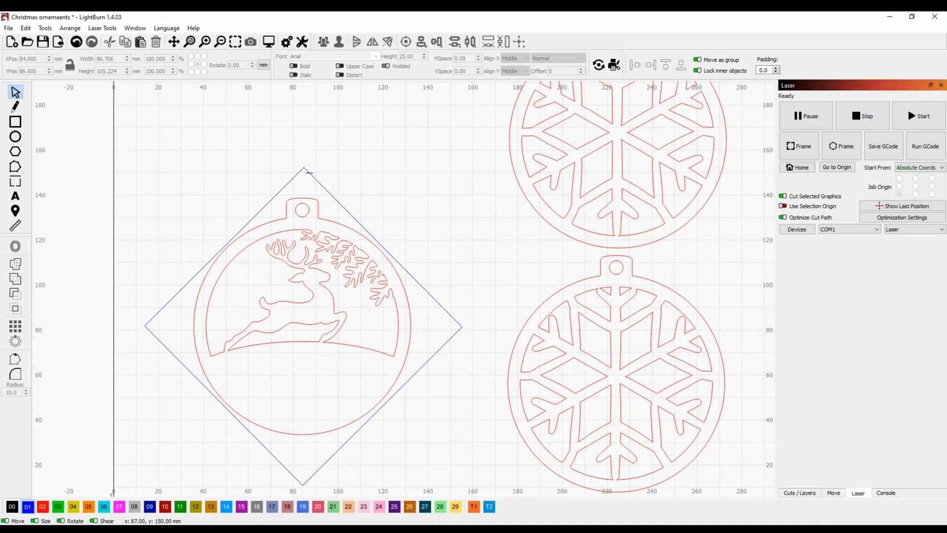
pyautogui.moveTo(273, 305)
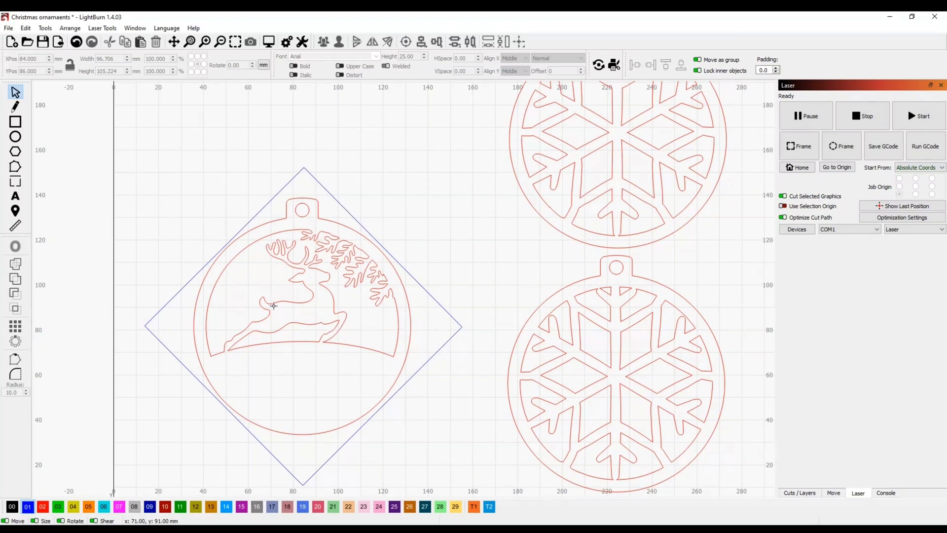
pyautogui.moveTo(457, 261)
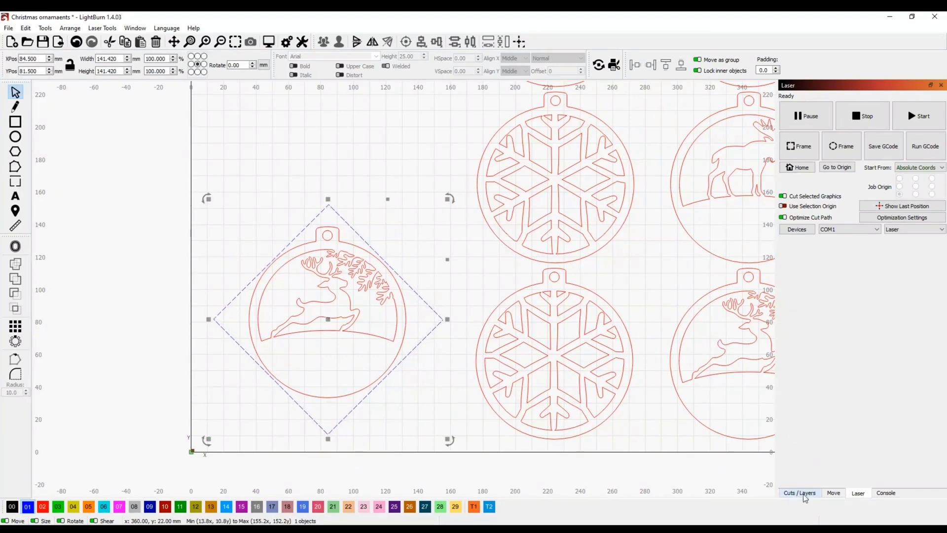
# Change the red C02 cut layer speed to 375 mm/min, keeping 90% power.
pyautogui.click(799, 492)
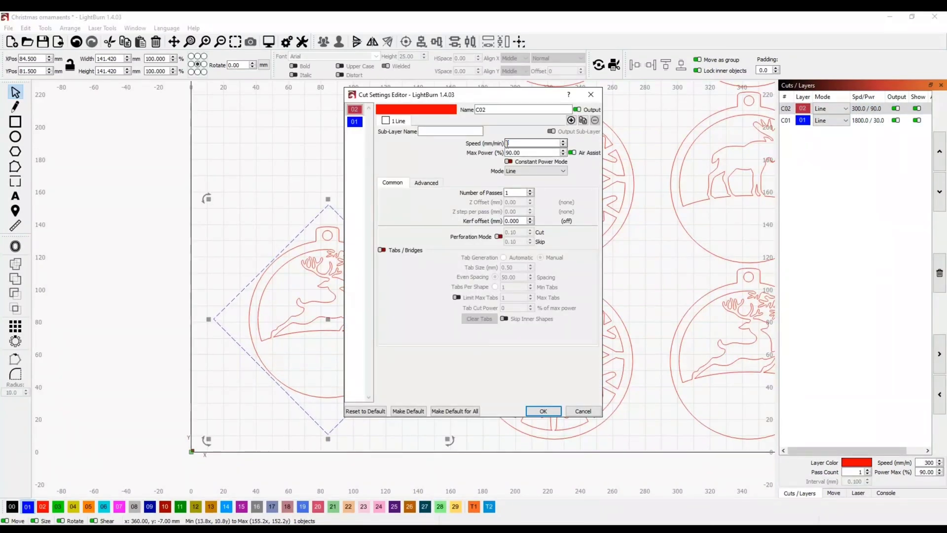
pyautogui.click(542, 410)
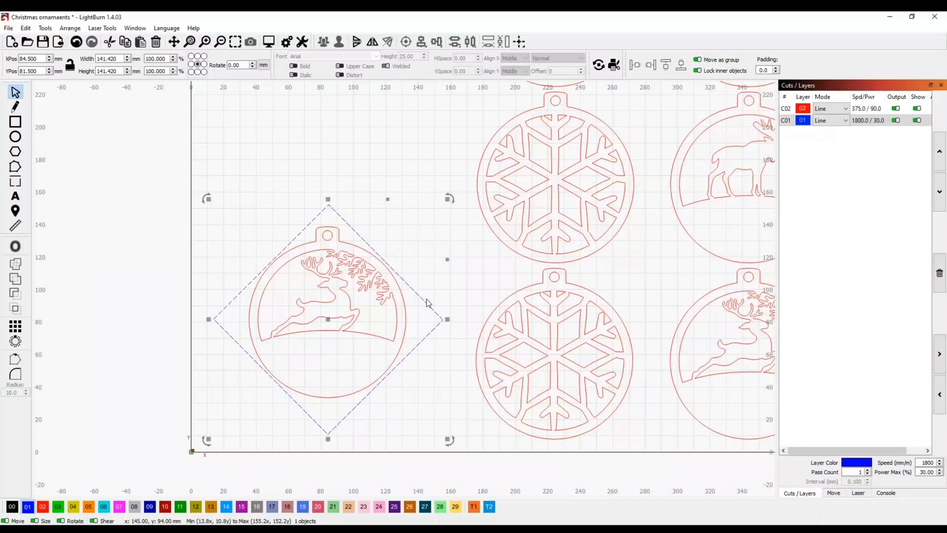
pyautogui.click(269, 42)
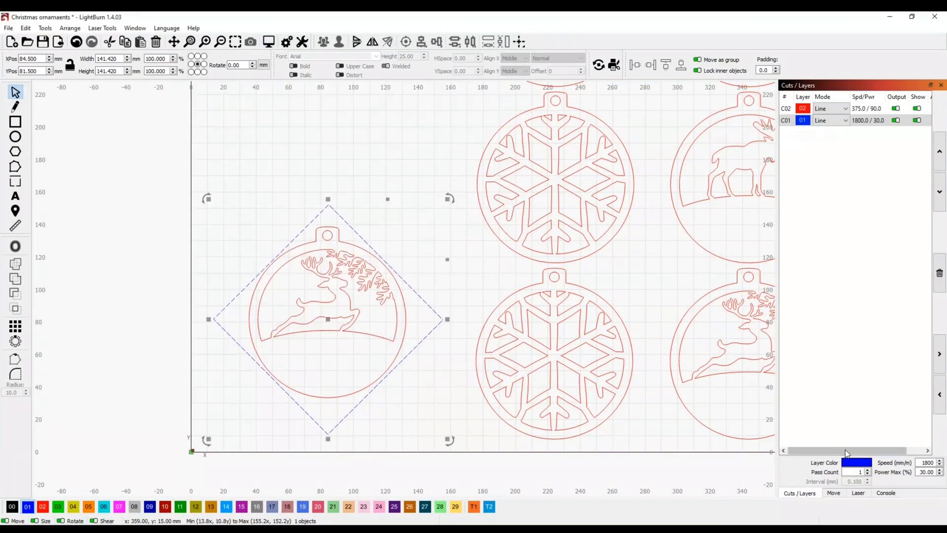
# Show the Laser job controls with only the reindeer ornament selected for Cut Selected Graphics.
pyautogui.click(858, 493)
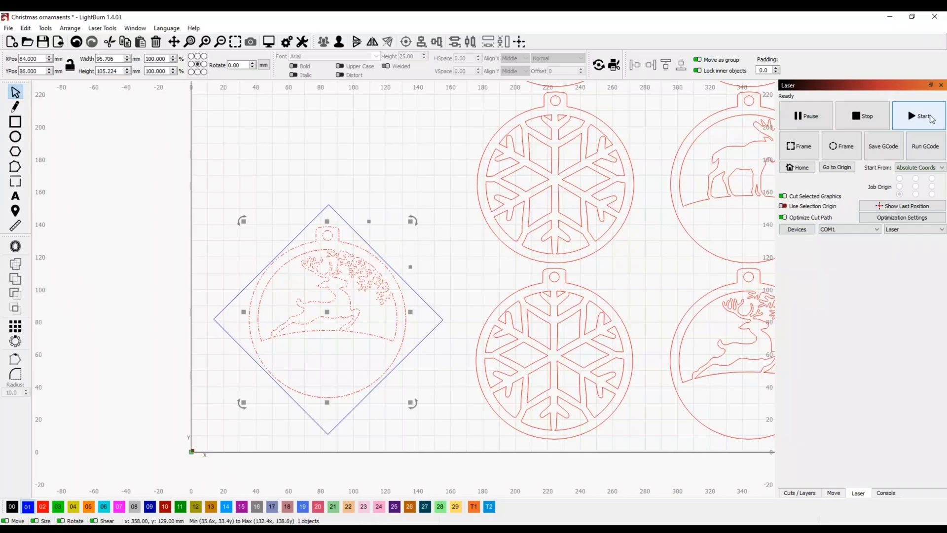
# Start the laser job to cut the reindeer ornament from the sheet.
pyautogui.click(922, 116)
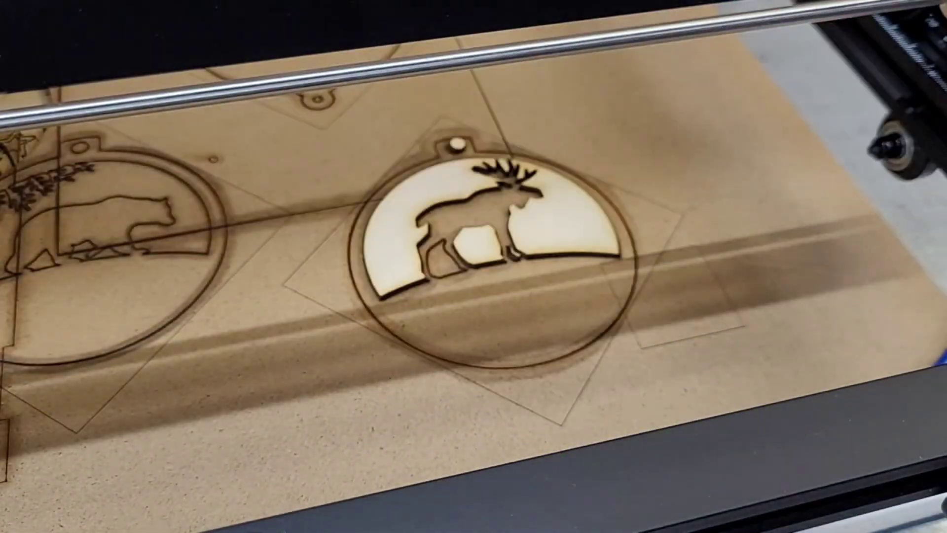